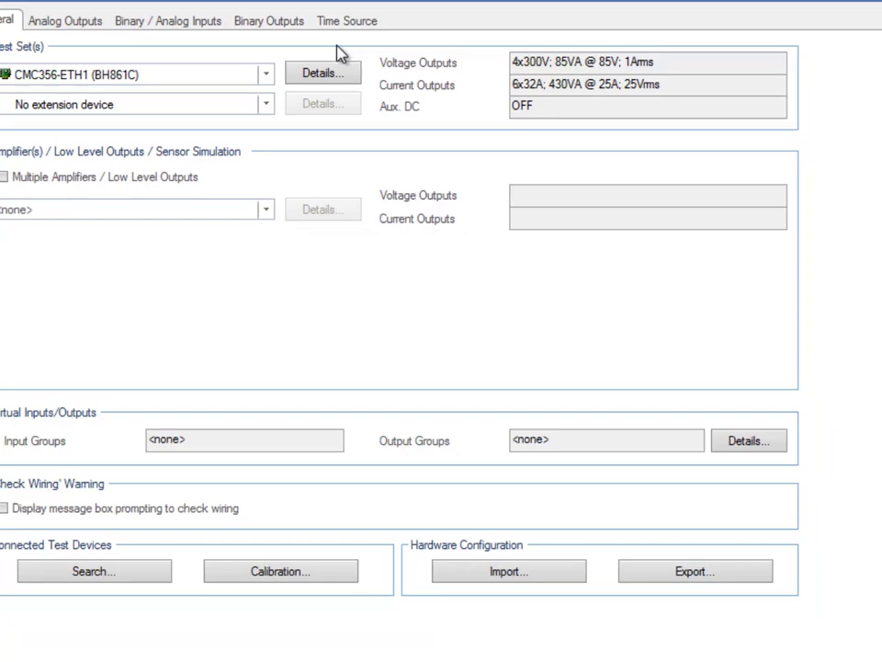
Configure the CMC356 outputs as 3x300V 85VA voltage and 3x12.5A 70VA current, and confirm
{"action": "left_click", "coordinate": [323, 74]}
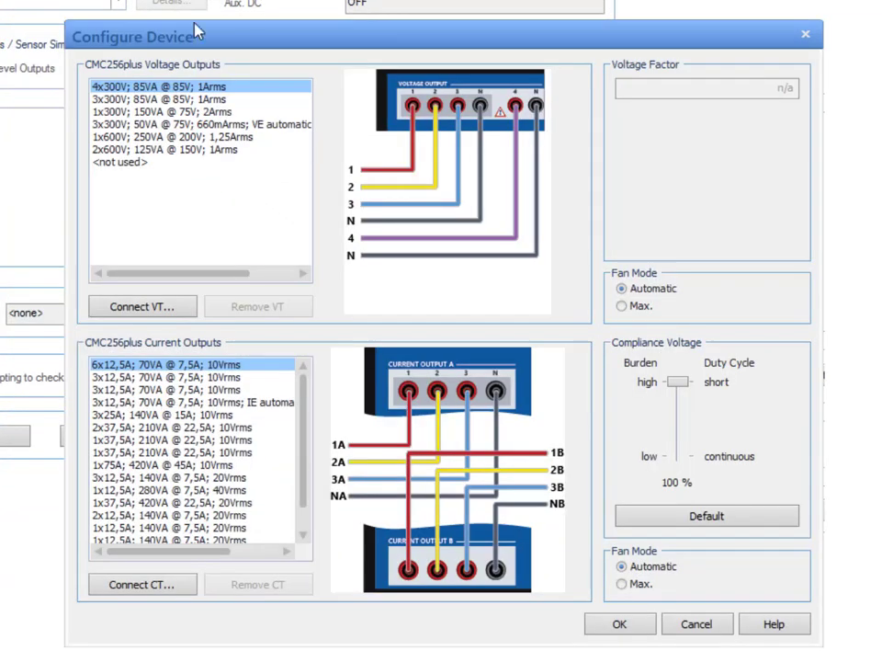
{"action": "mouse_move", "coordinate": [204, 36]}
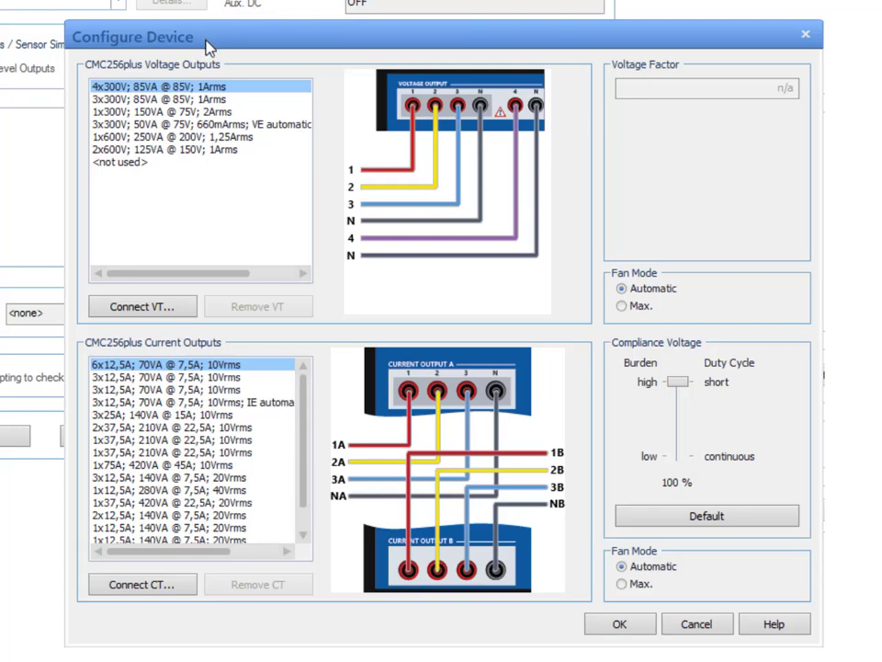
{"action": "left_click", "coordinate": [184, 112]}
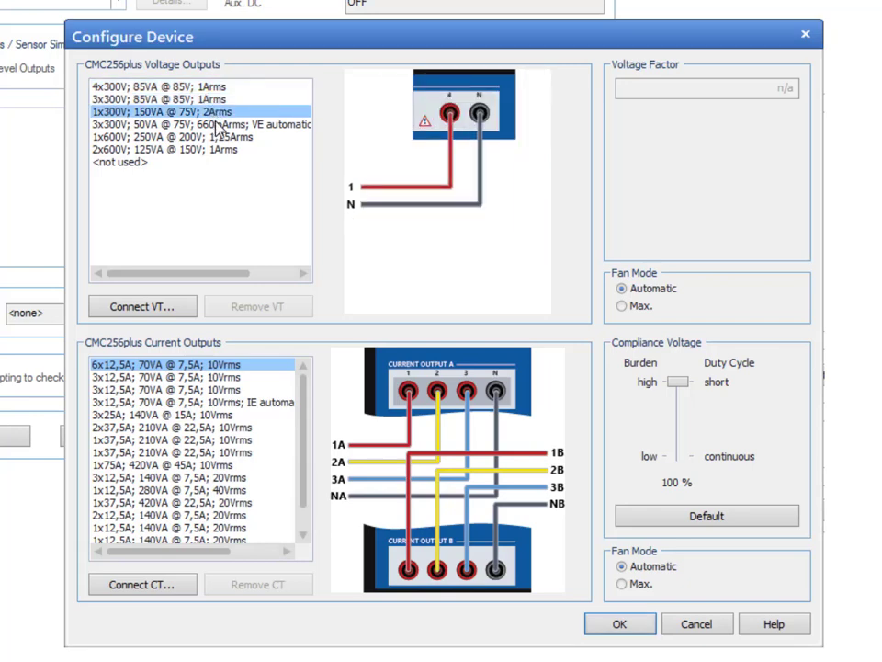
{"action": "left_click", "coordinate": [202, 100]}
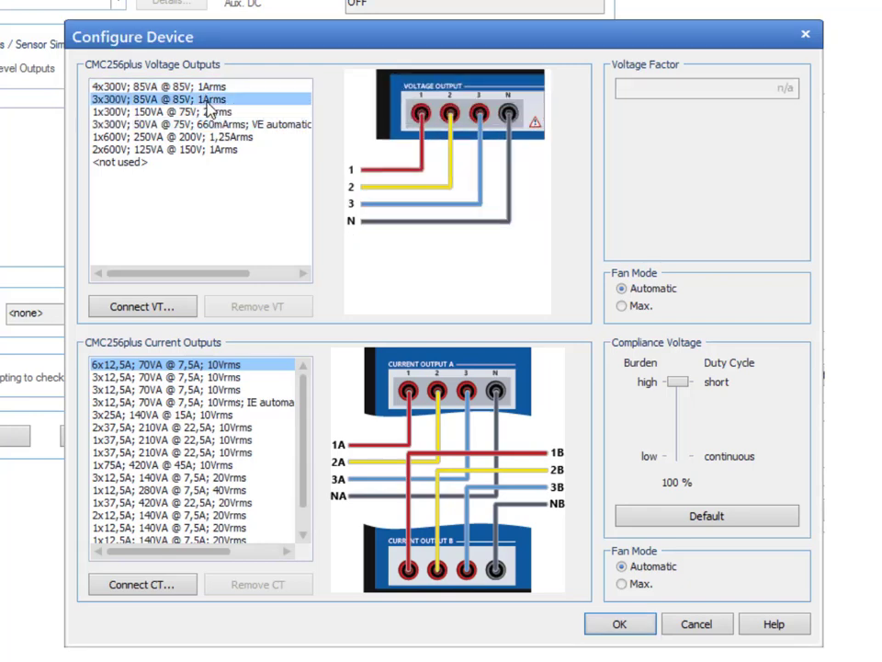
{"action": "left_click", "coordinate": [184, 379]}
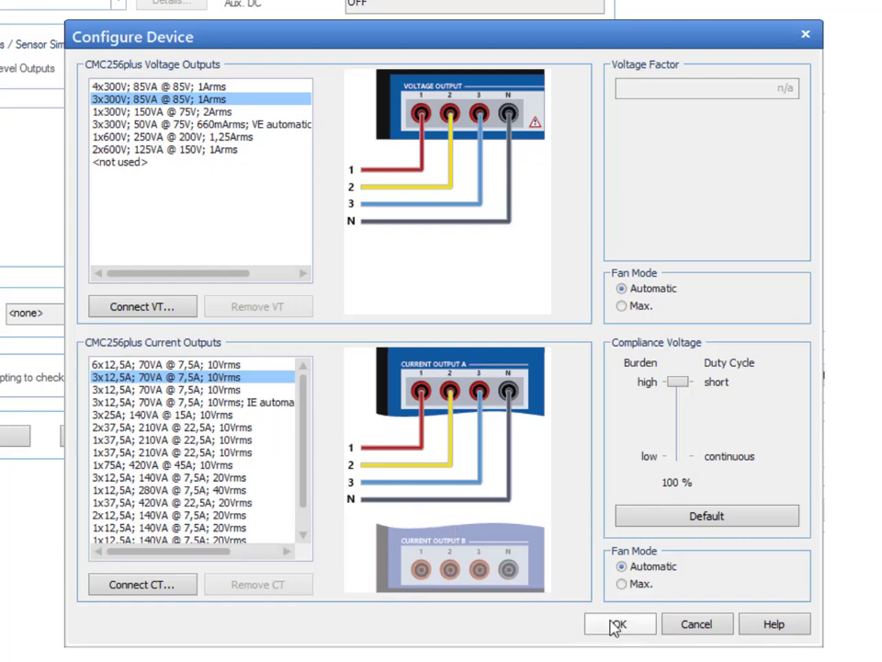
{"action": "left_click", "coordinate": [621, 624]}
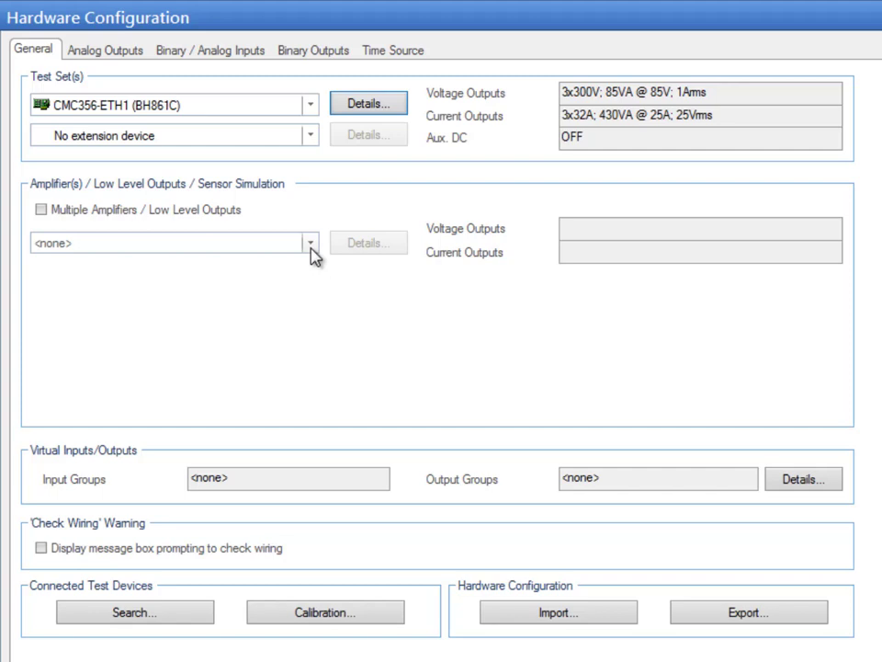
Select the CMA156 A 25A amplifier for three extra 25 A current outputs and accept its details
{"action": "left_click", "coordinate": [308, 242]}
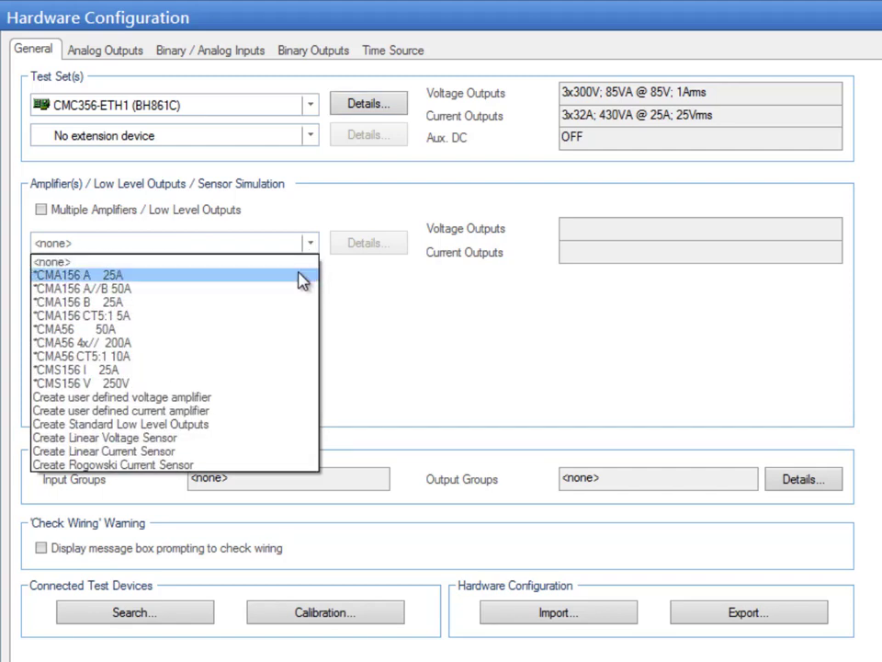
{"action": "left_click", "coordinate": [73, 275]}
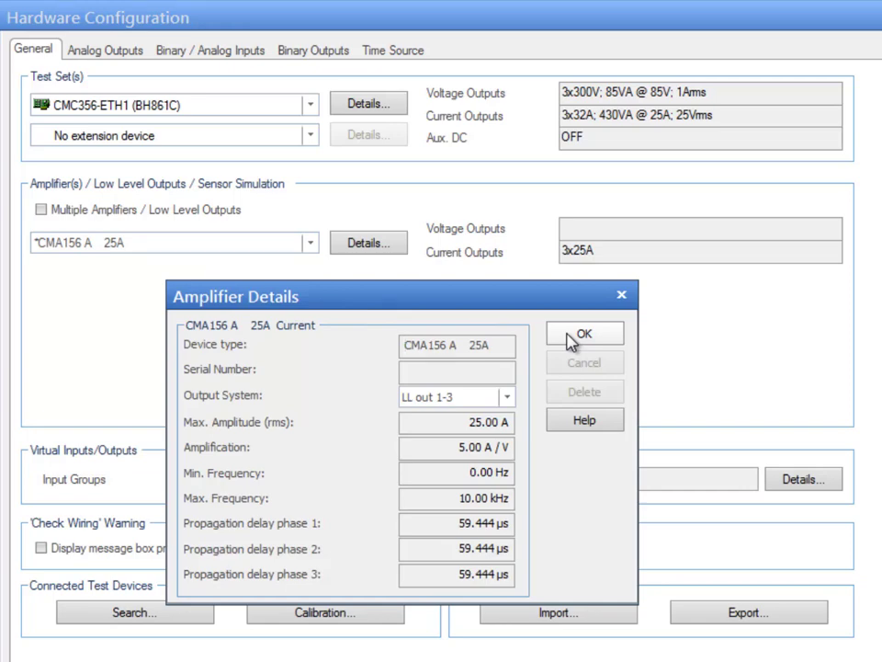
{"action": "left_click", "coordinate": [584, 333]}
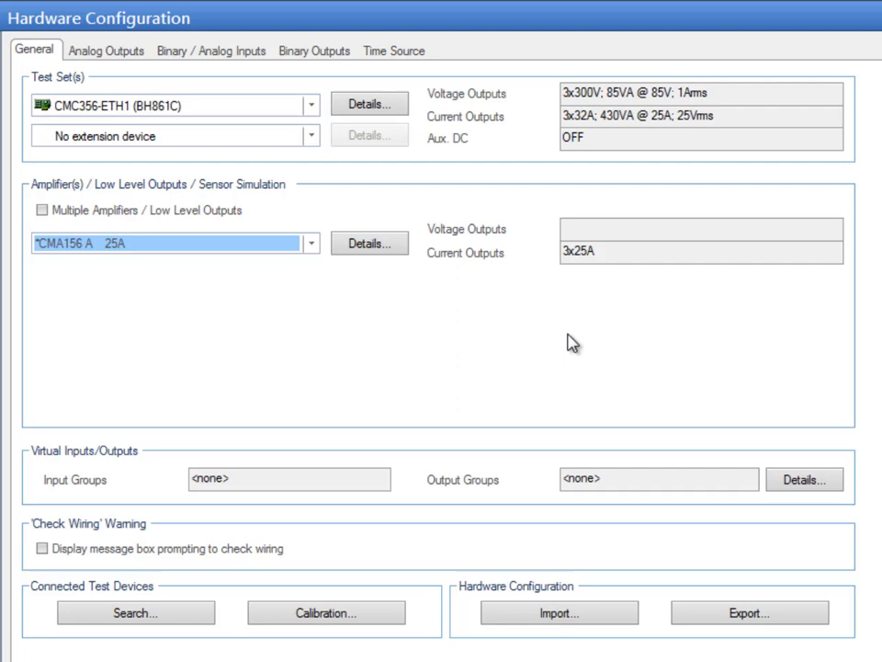
{"action": "mouse_move", "coordinate": [332, 187]}
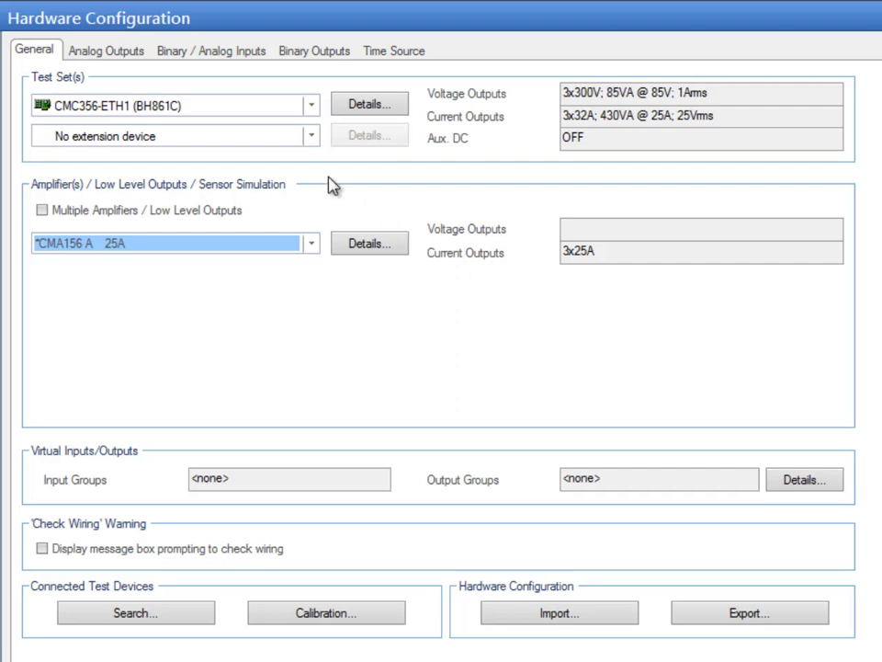
Show the analog output matrix mapping voltage and current signals to CMC356 and CMA156 channels
{"action": "left_click", "coordinate": [106, 51]}
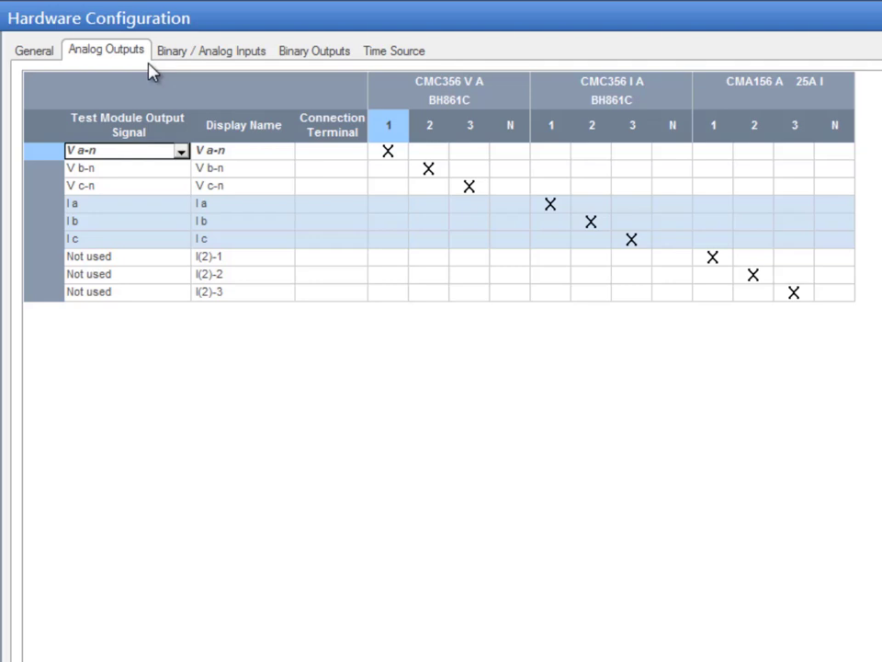
Check cells in the Analog Outputs grid, then show the binary/analog inputs matrix with Trip on input 1
{"action": "left_click", "coordinate": [125, 151]}
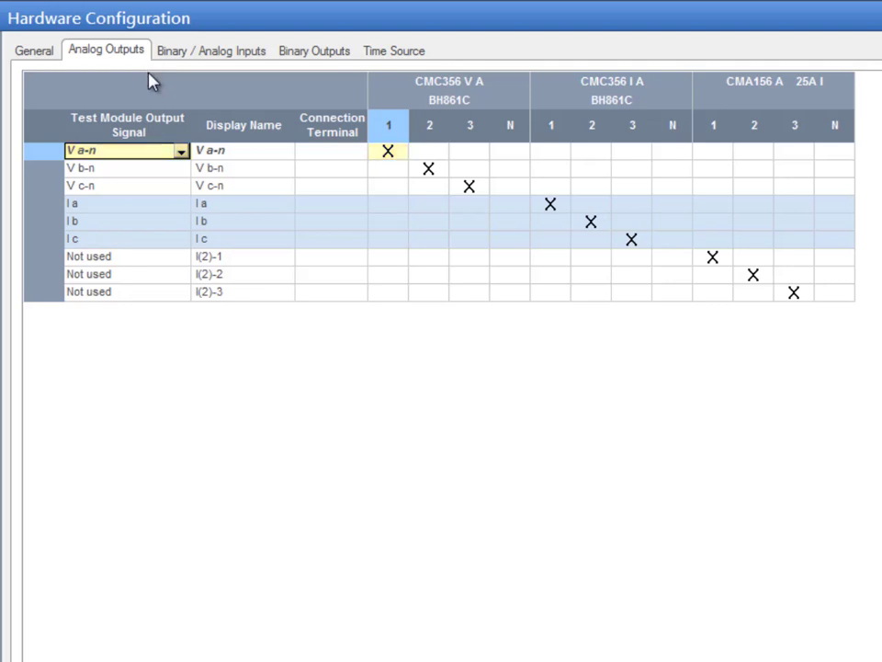
{"action": "left_click", "coordinate": [180, 151]}
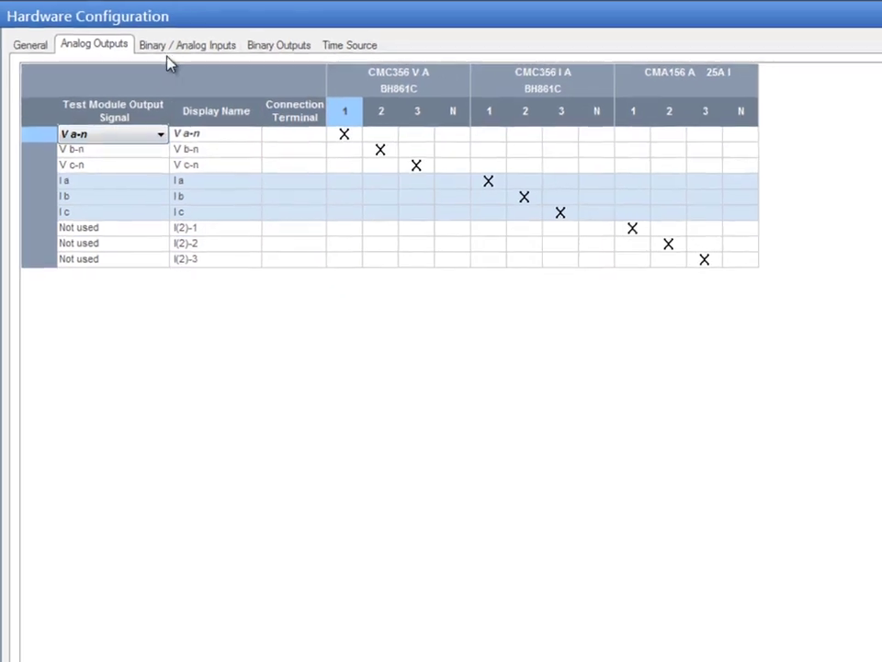
{"action": "left_click", "coordinate": [187, 44]}
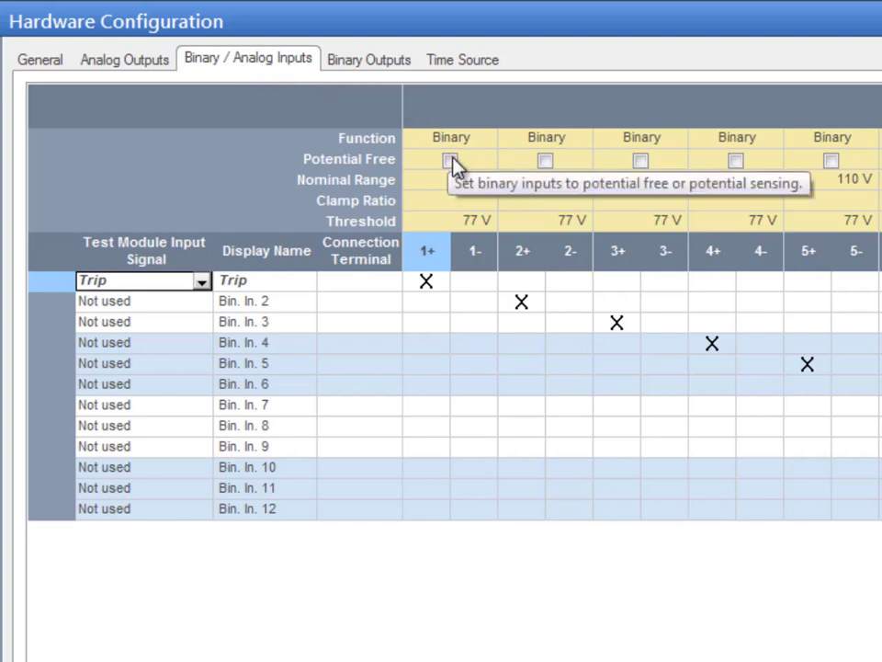
Toggle potential-free sensing for binary input 1 and back, review binary outputs, then show time source options
{"action": "left_click", "coordinate": [451, 158]}
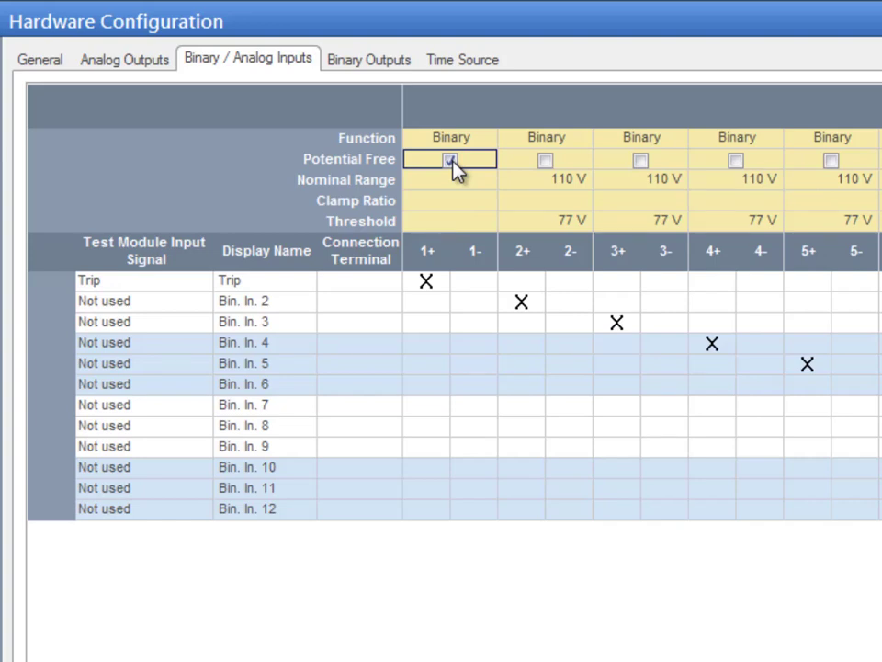
{"action": "left_click", "coordinate": [450, 158]}
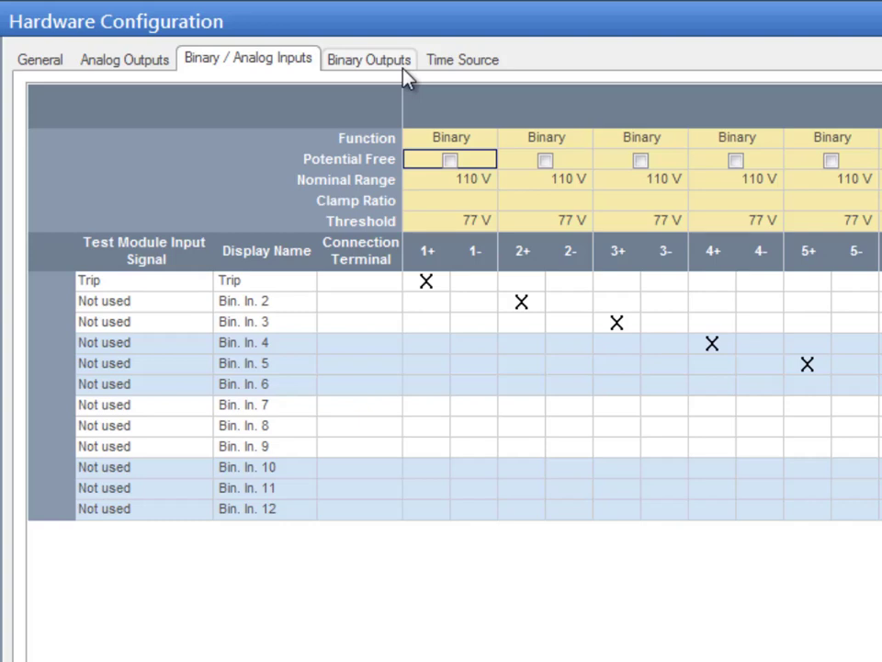
{"action": "left_click", "coordinate": [367, 59]}
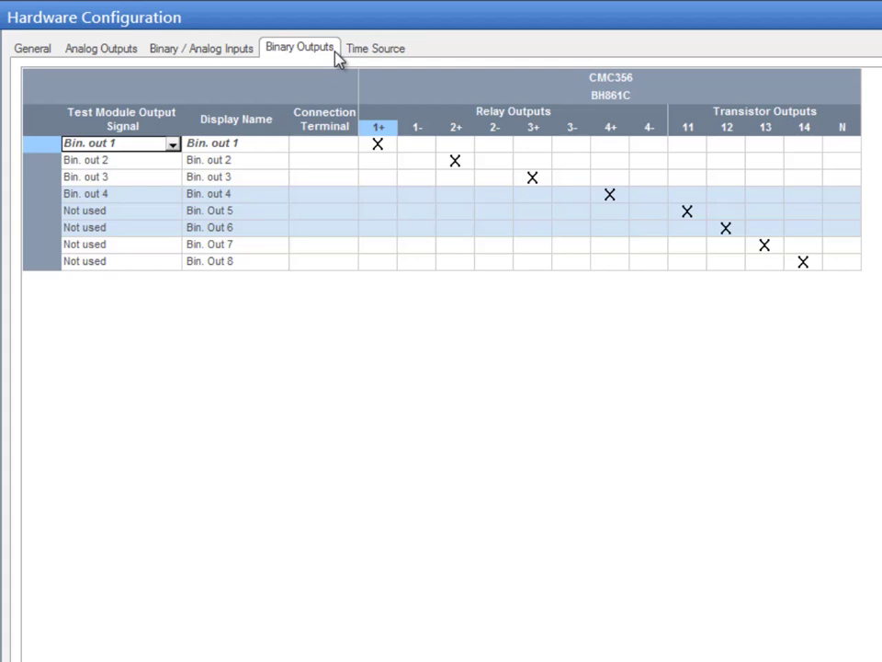
{"action": "left_click", "coordinate": [375, 48]}
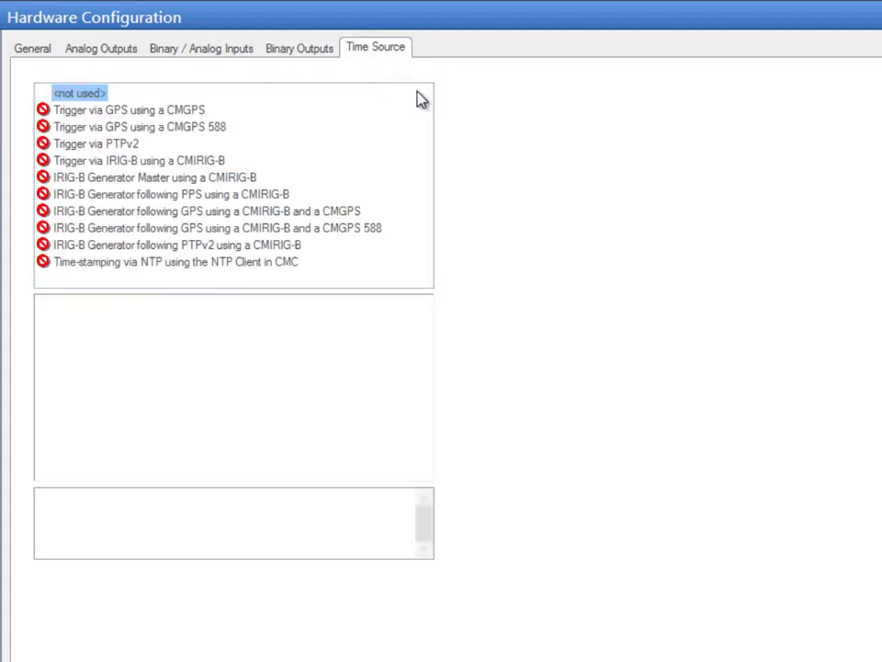
Step through GPS, PTPv2 and IRIG-B options and select IRIG-B Generator Master using a CMIRIG-B
{"action": "left_click", "coordinate": [129, 111]}
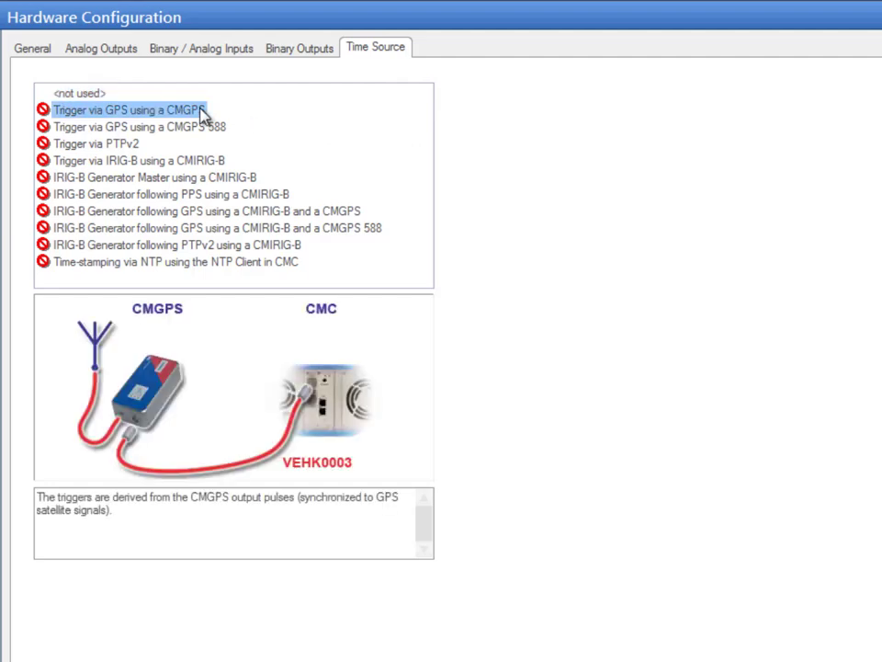
{"action": "mouse_move", "coordinate": [136, 153]}
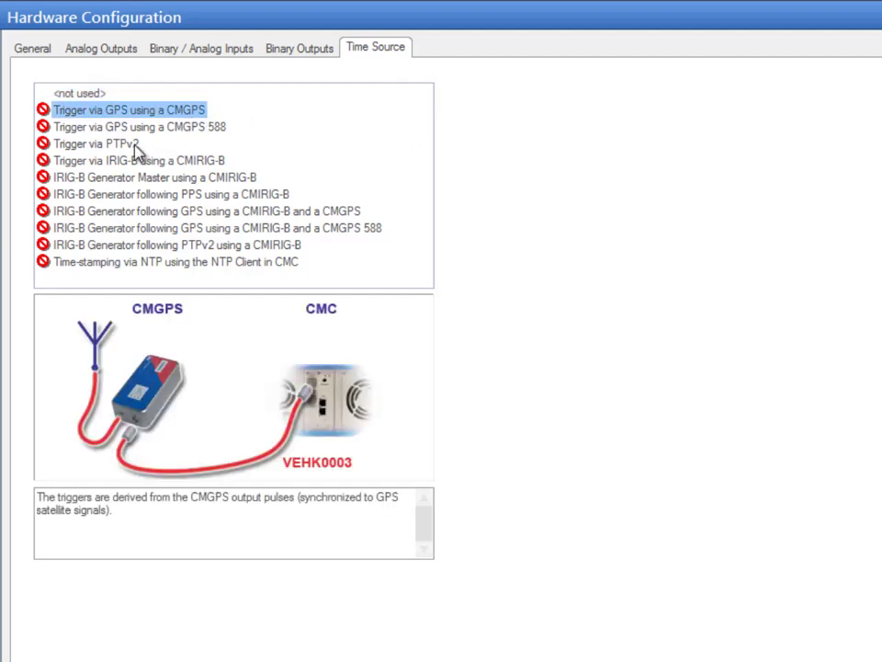
{"action": "left_click", "coordinate": [99, 144]}
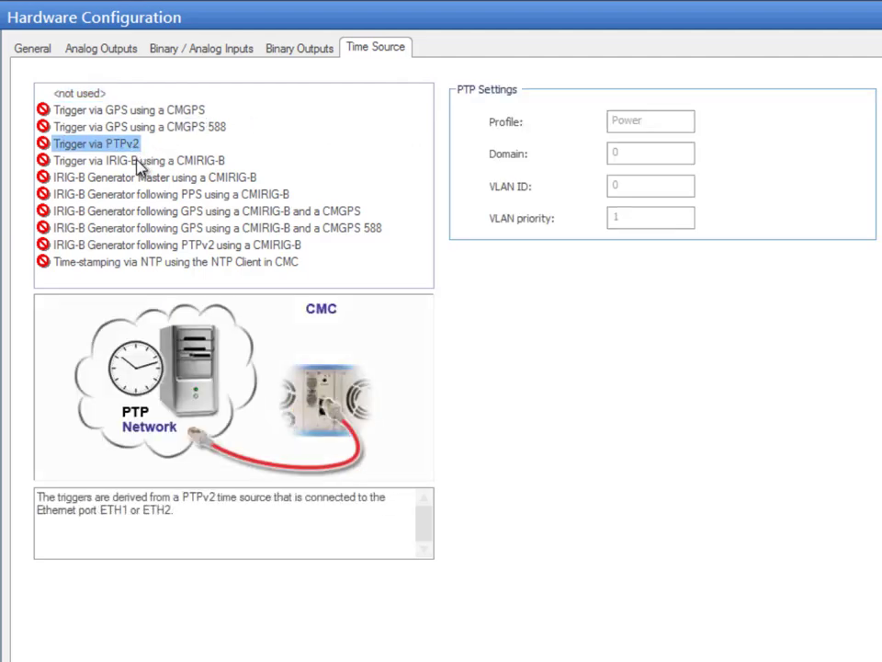
{"action": "left_click", "coordinate": [140, 160]}
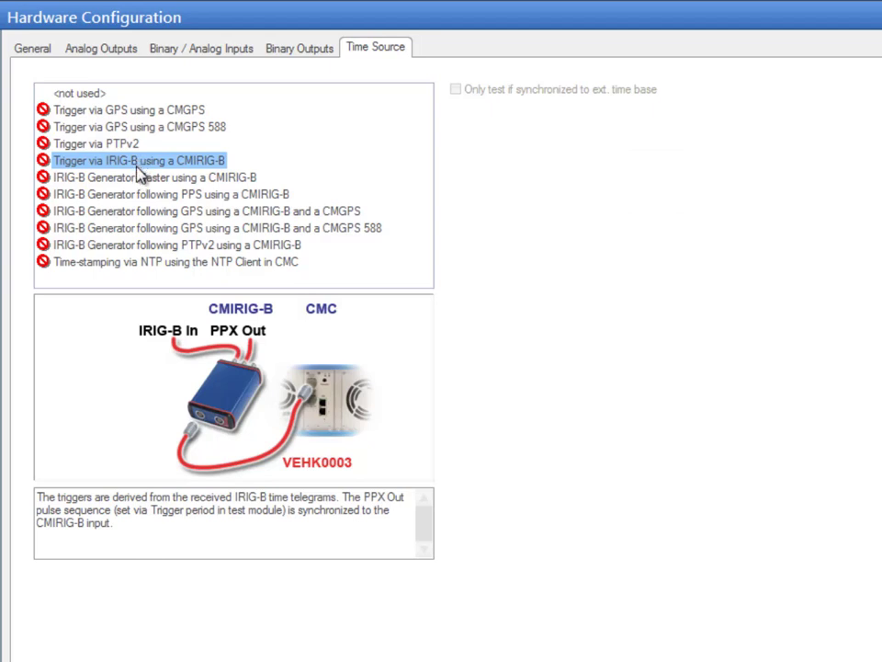
{"action": "mouse_move", "coordinate": [139, 187]}
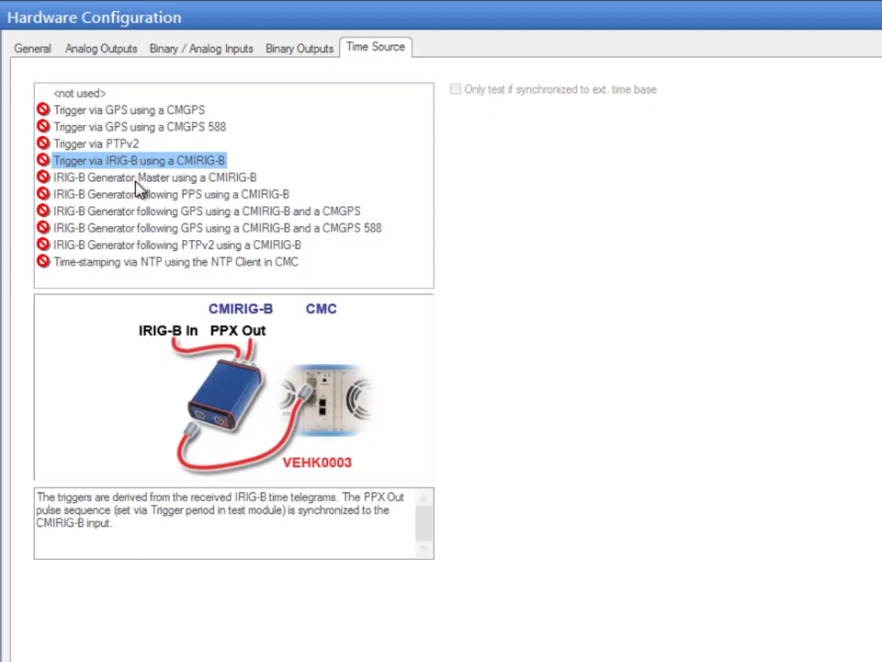
{"action": "left_click", "coordinate": [157, 176]}
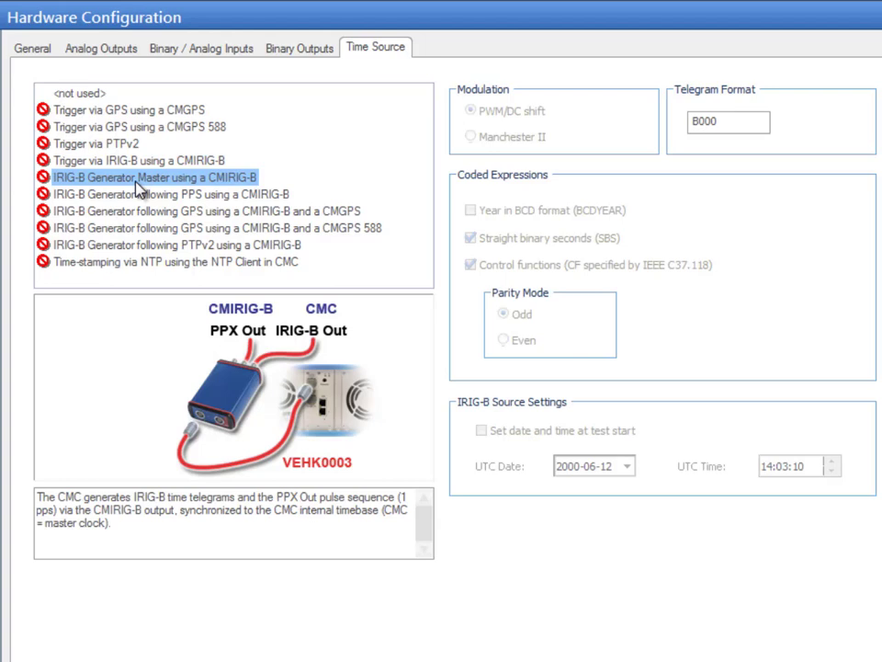
{"action": "mouse_move", "coordinate": [127, 232]}
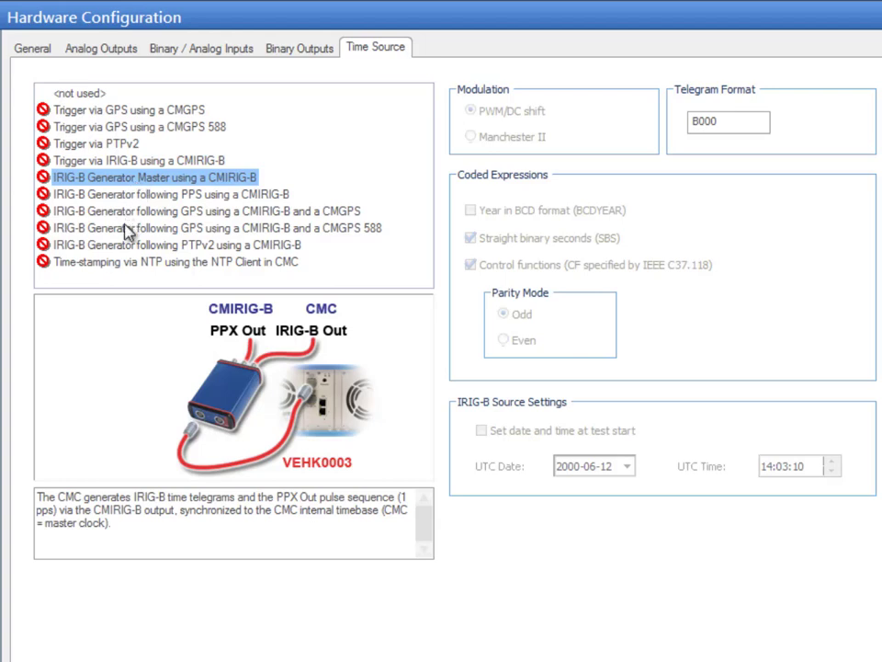